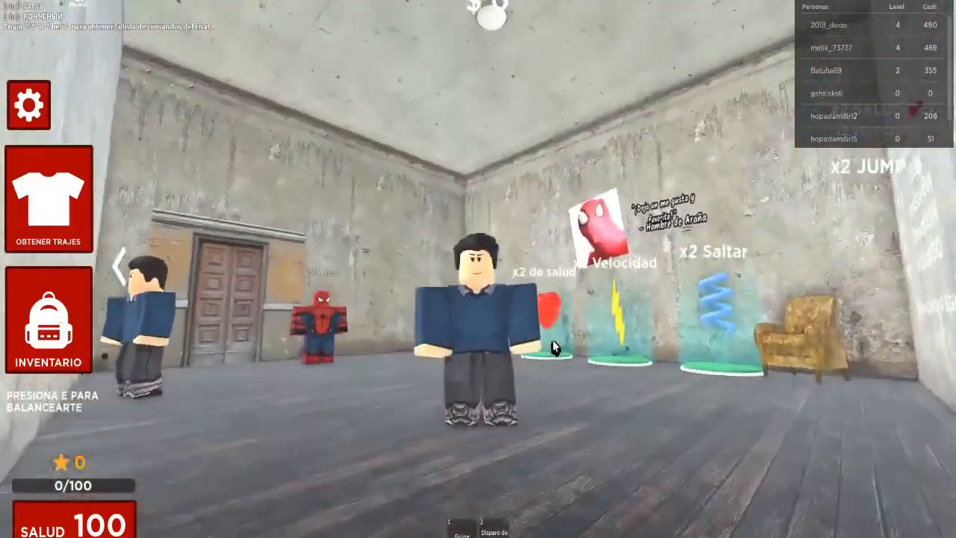
mouse_move(552, 346)
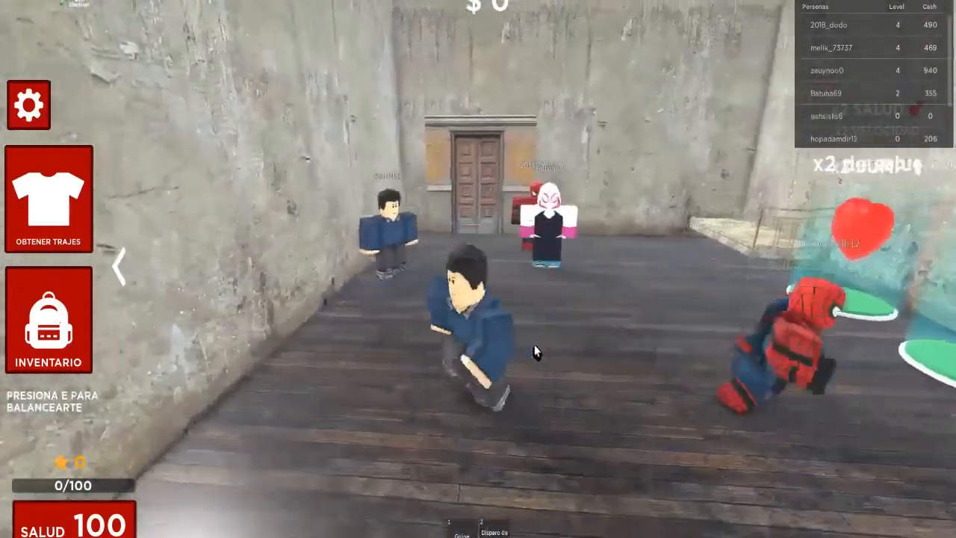
Step: From the Esc menu's Config. tab, set Modo de gráficos to Manual and lower Calidad de gráficos
key("Escape")
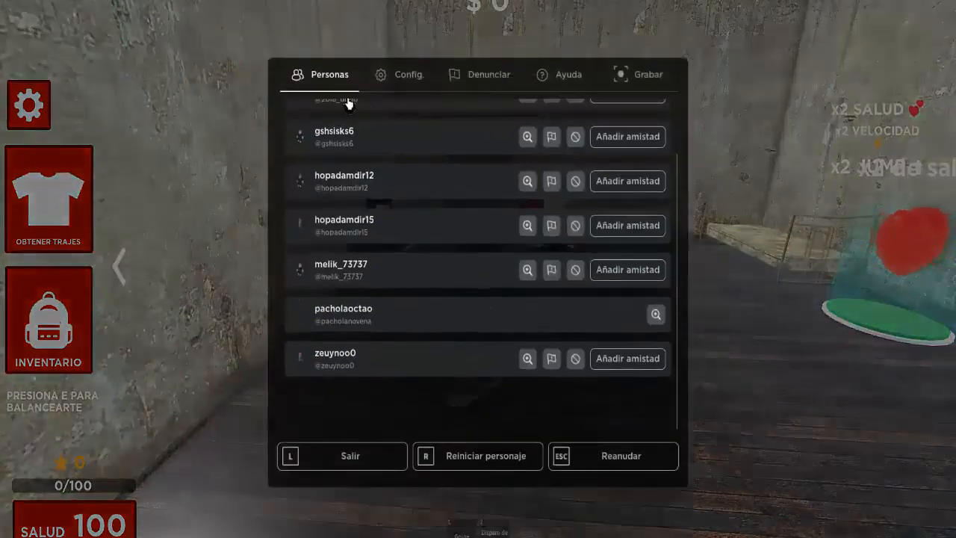
left_click(397, 75)
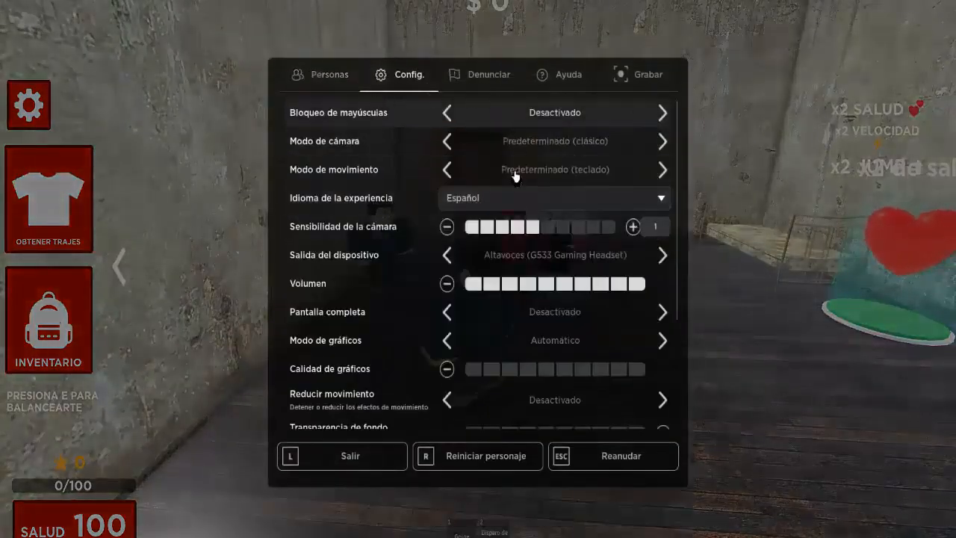
scroll("down", 3)
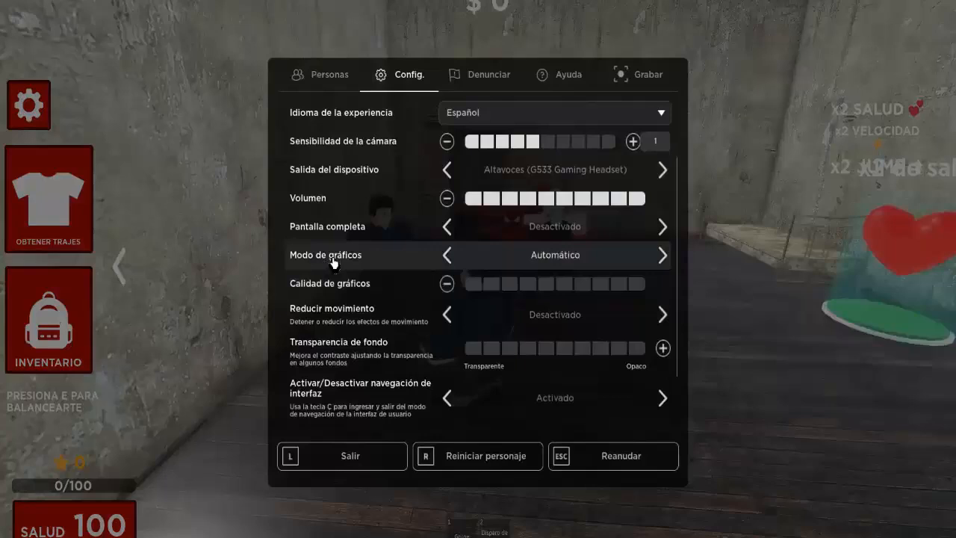
mouse_move(560, 261)
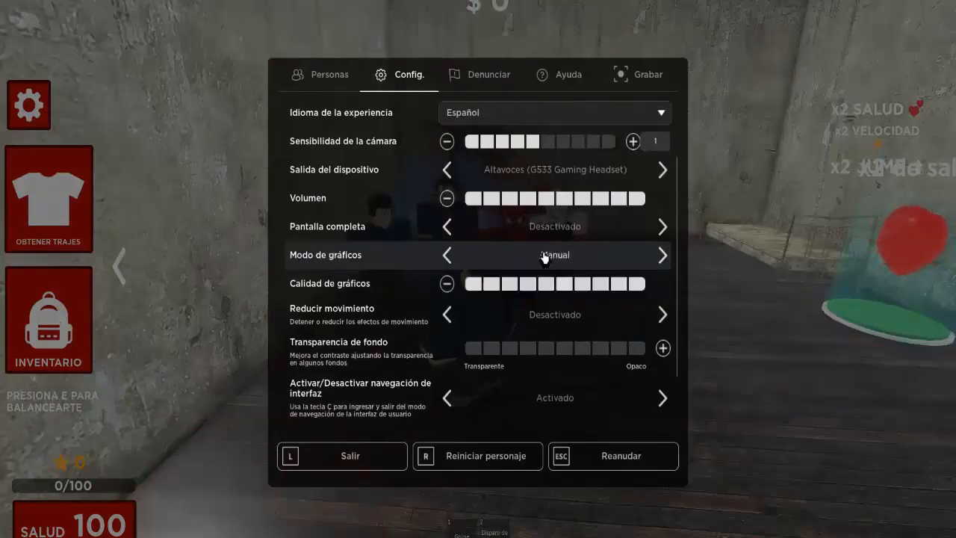
mouse_move(520, 284)
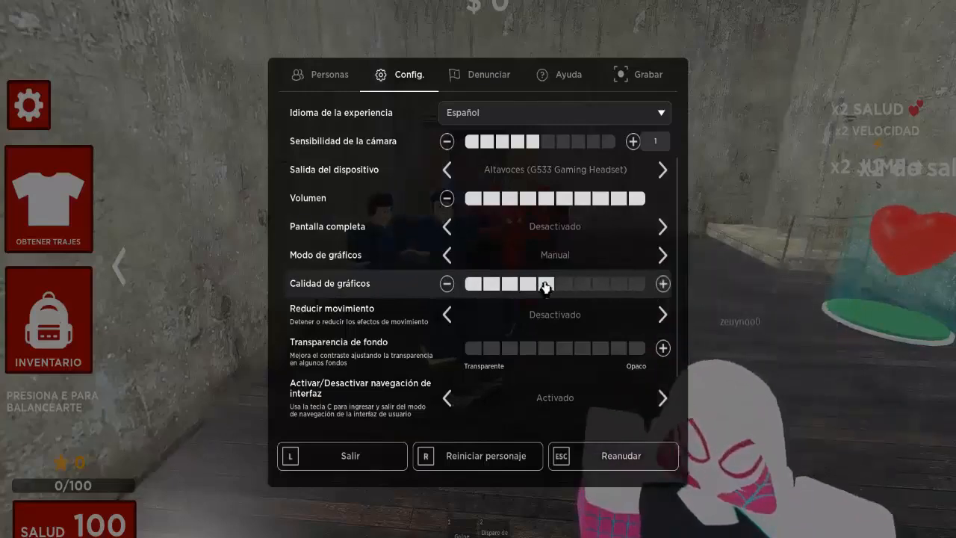
left_click(447, 284)
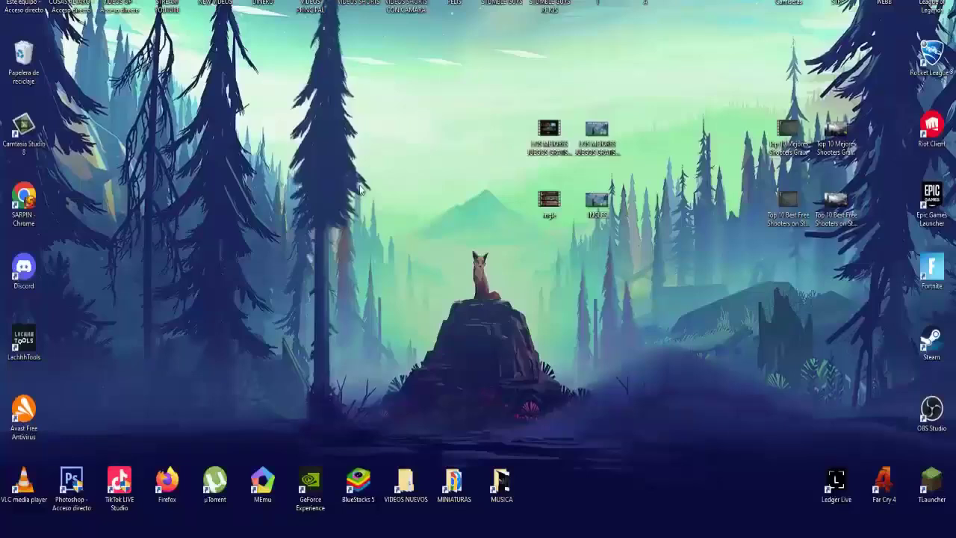
Step: Run %temp% from Win+R to open the current user's Temp folder
key("Win+r")
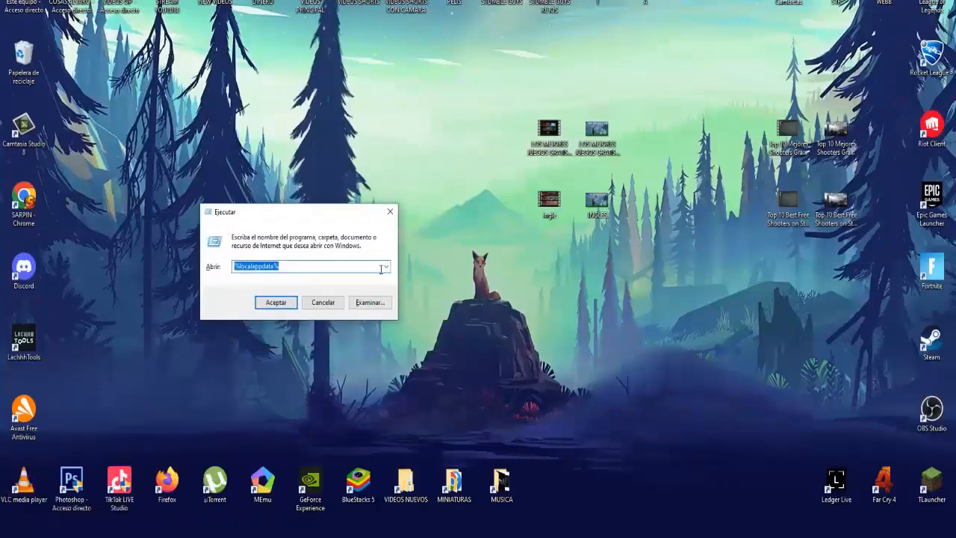
type("%temp%")
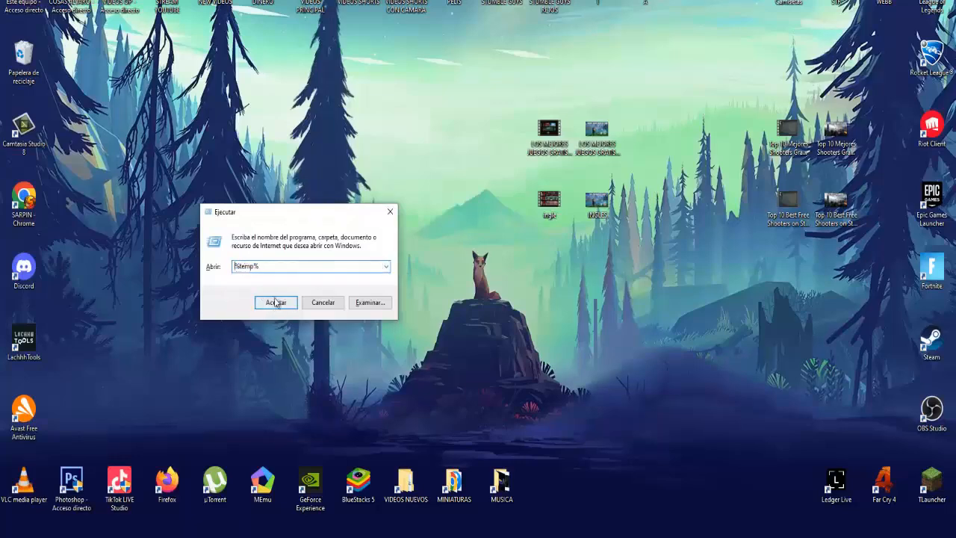
left_click(275, 302)
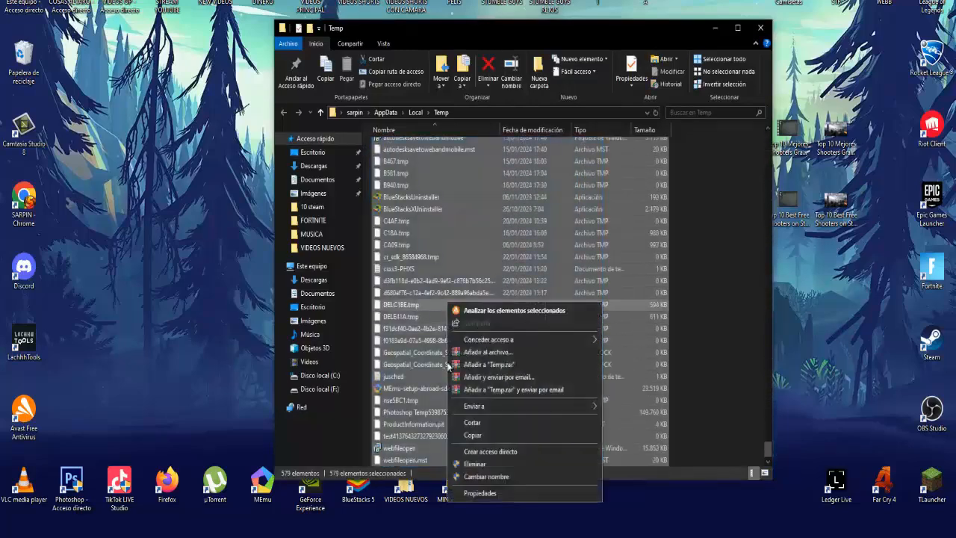
Step: Delete the selected temp files, skipping items needing admin rights
left_click(475, 463)
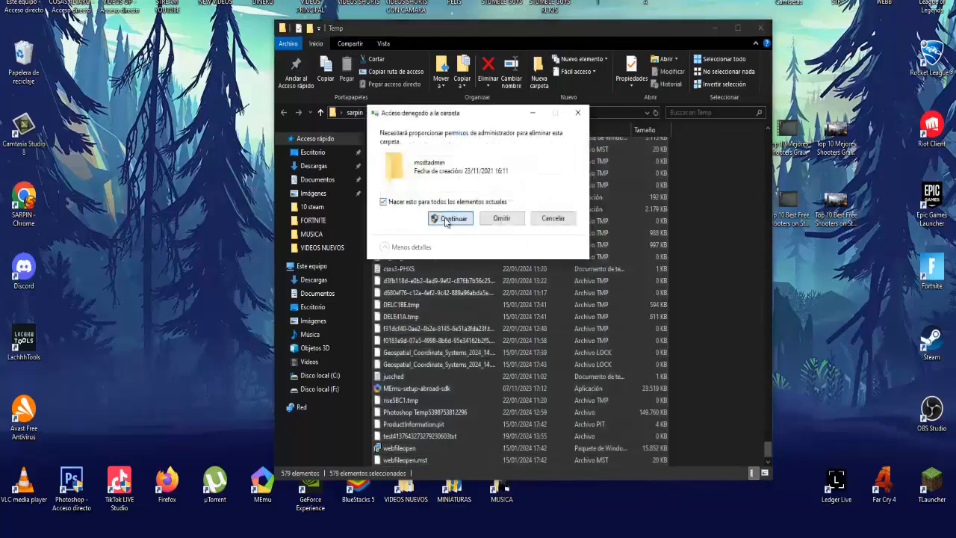
left_click(450, 218)
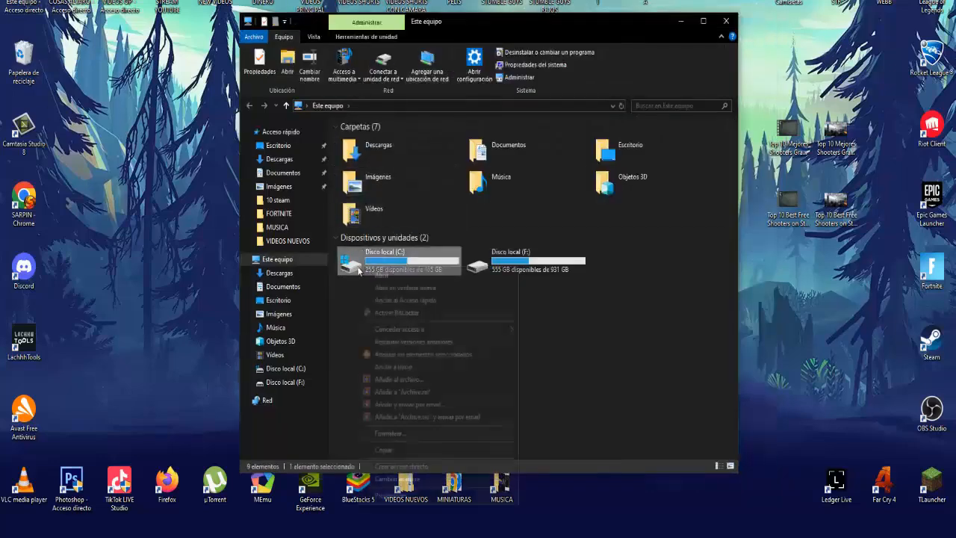
Step: From drive C's Propiedades, start Liberar espacio and review the cleanup file categories
left_click(390, 433)
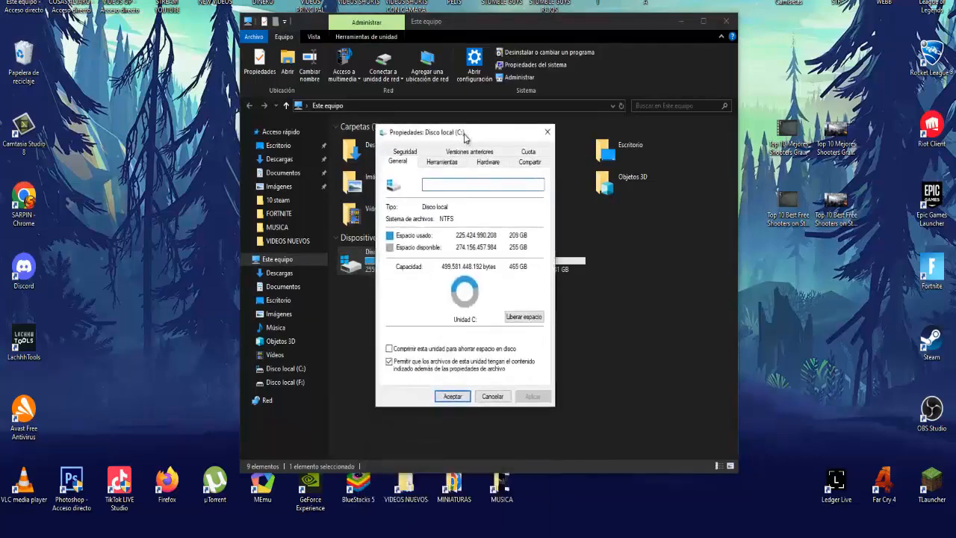
left_click(523, 317)
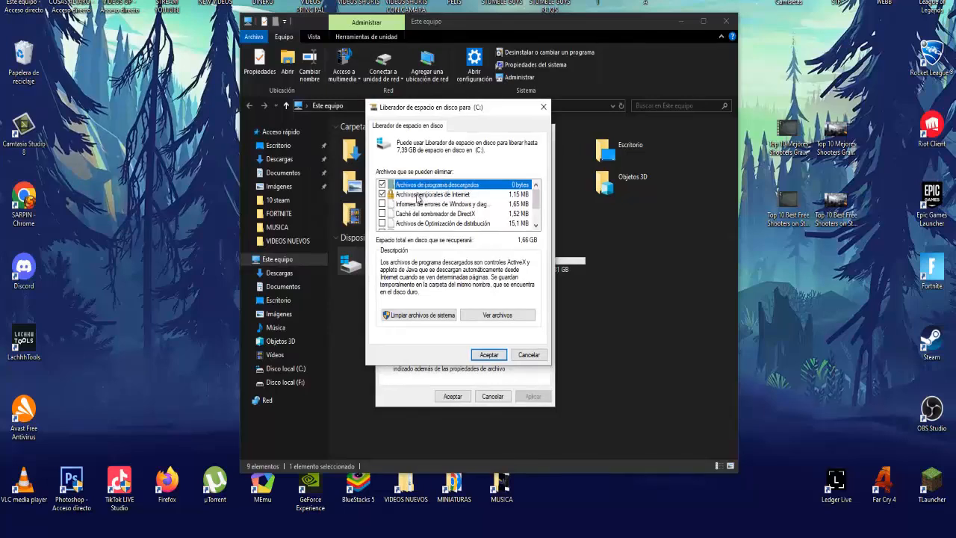
scroll("down", 3)
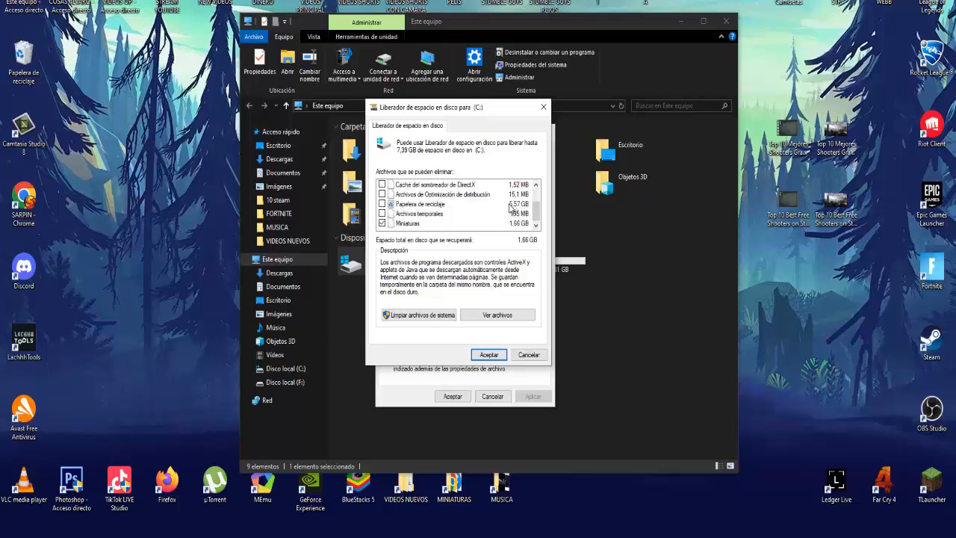
scroll("up", 3)
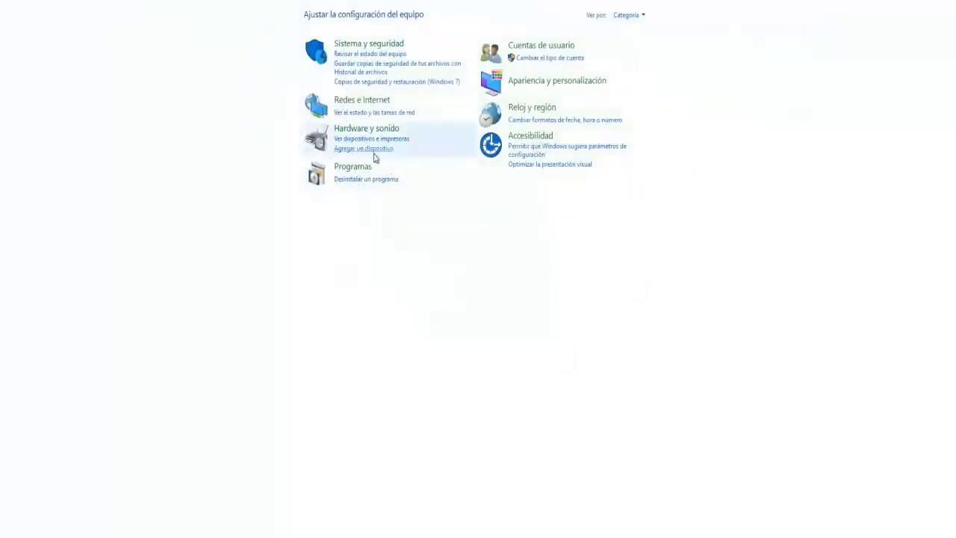
mouse_move(368, 129)
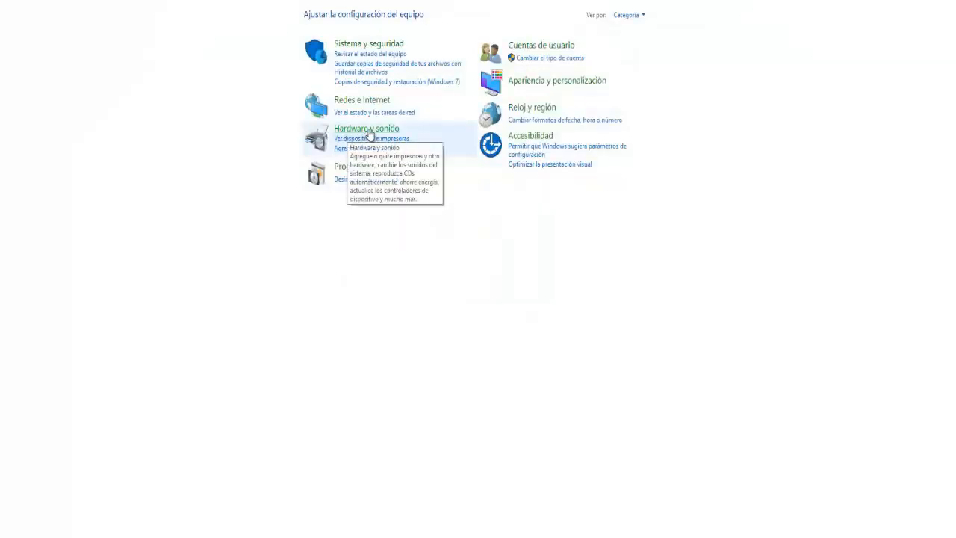
Step: In Hardware y sonido, reach the power button behavior page with the fast startup setting
left_click(366, 128)
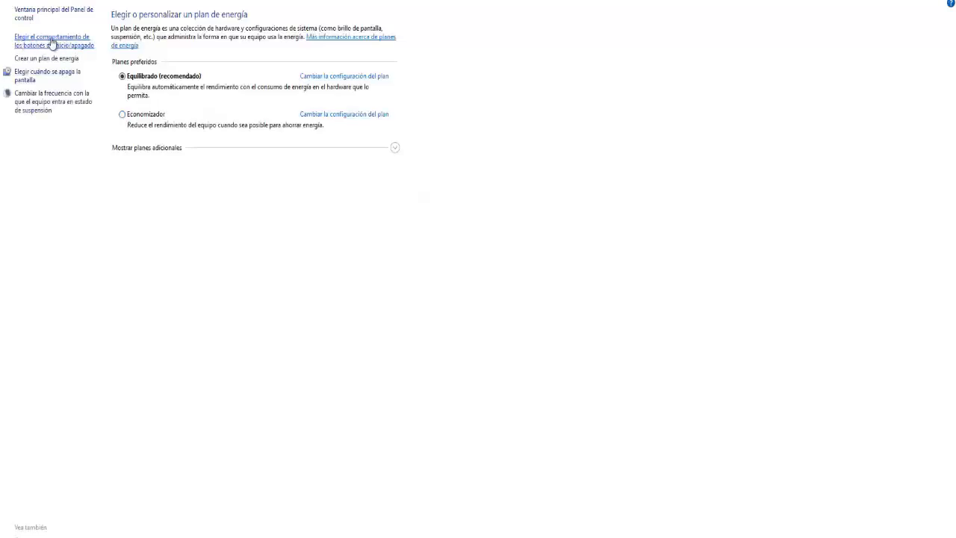
left_click(52, 42)
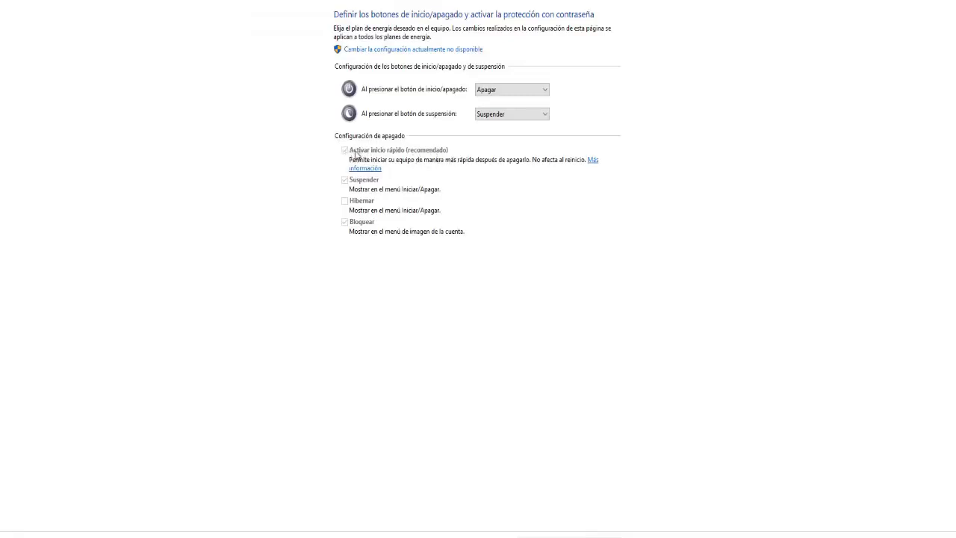
mouse_move(404, 151)
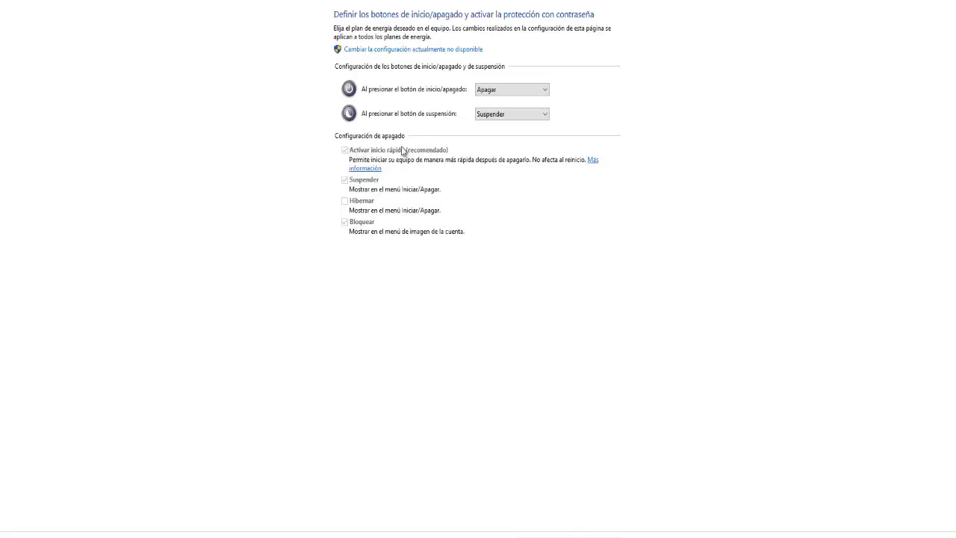
mouse_move(454, 167)
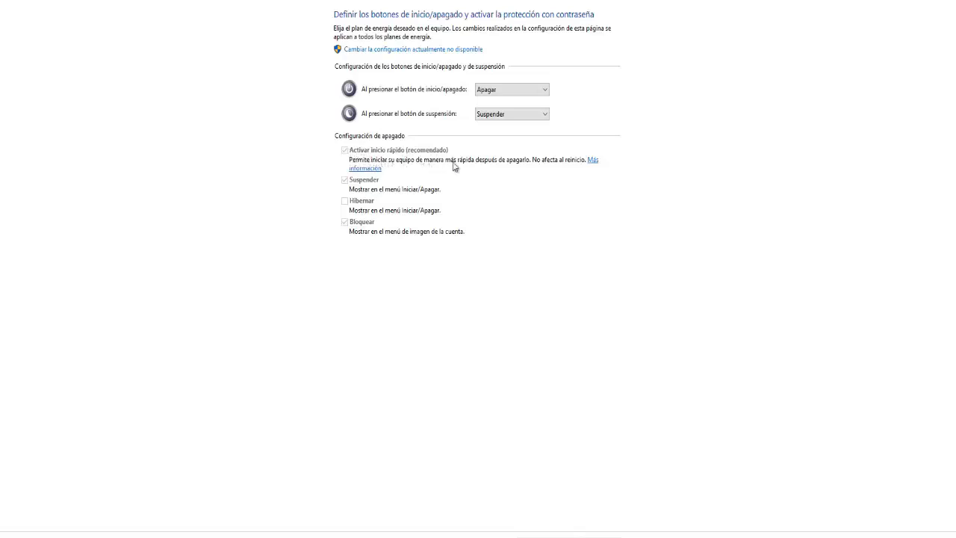
mouse_move(577, 164)
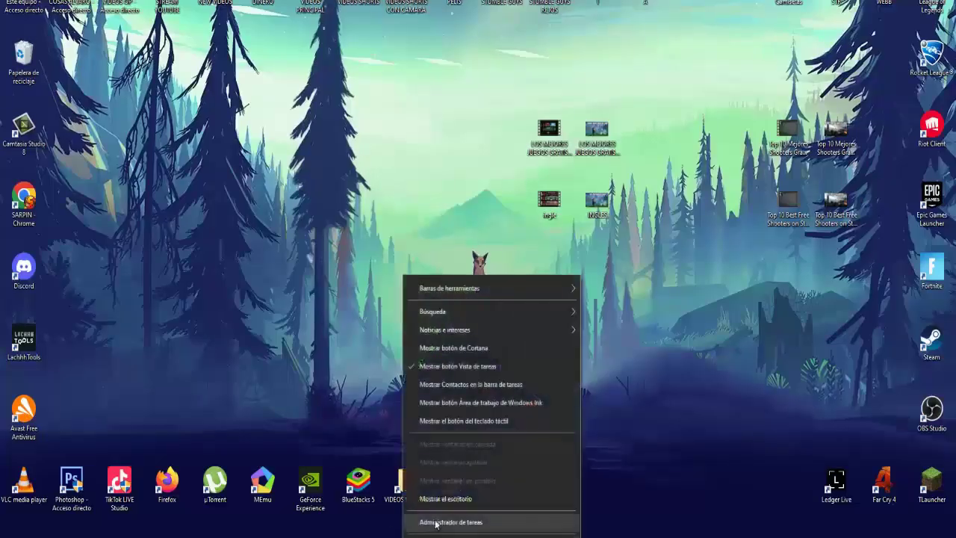
Step: Show Task Manager's Inicio list sorted by Estado so enabled startup apps come first
left_click(451, 523)
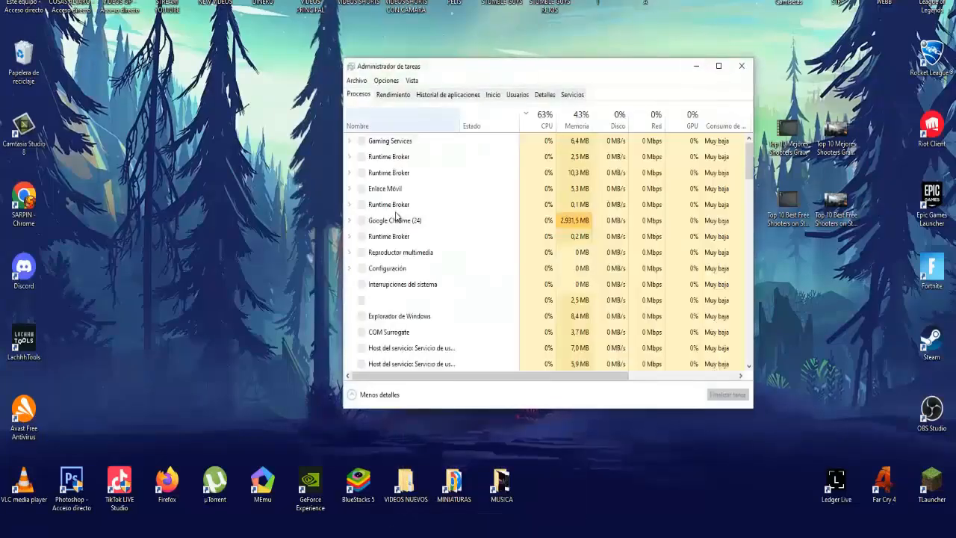
left_click(545, 120)
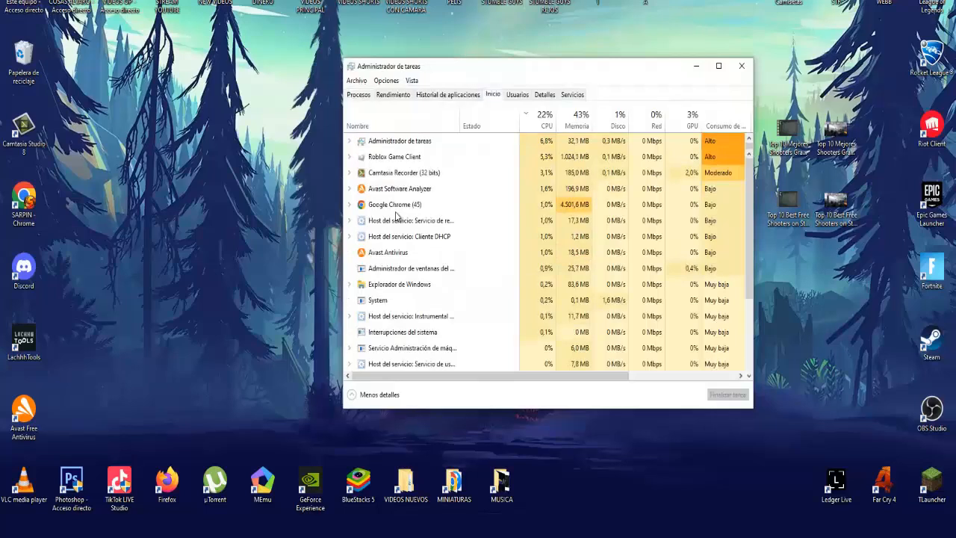
left_click(493, 94)
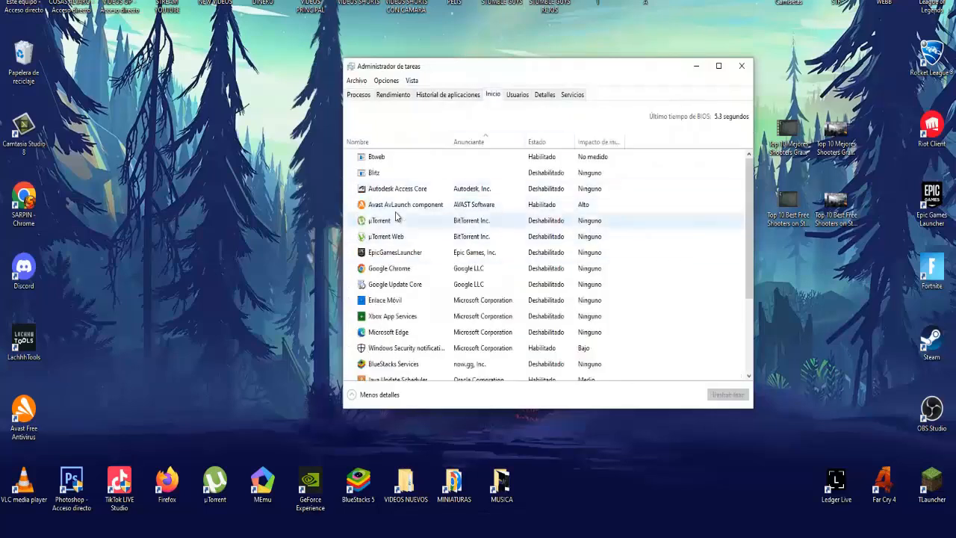
left_click(537, 140)
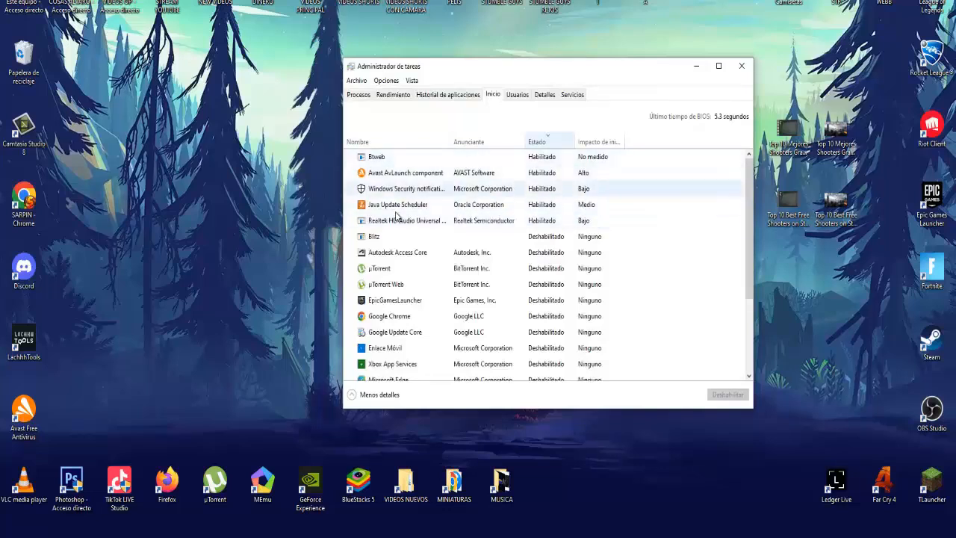
Step: Select startup entries such as Epic Games Launcher and review the remaining disabled apps
left_click(397, 251)
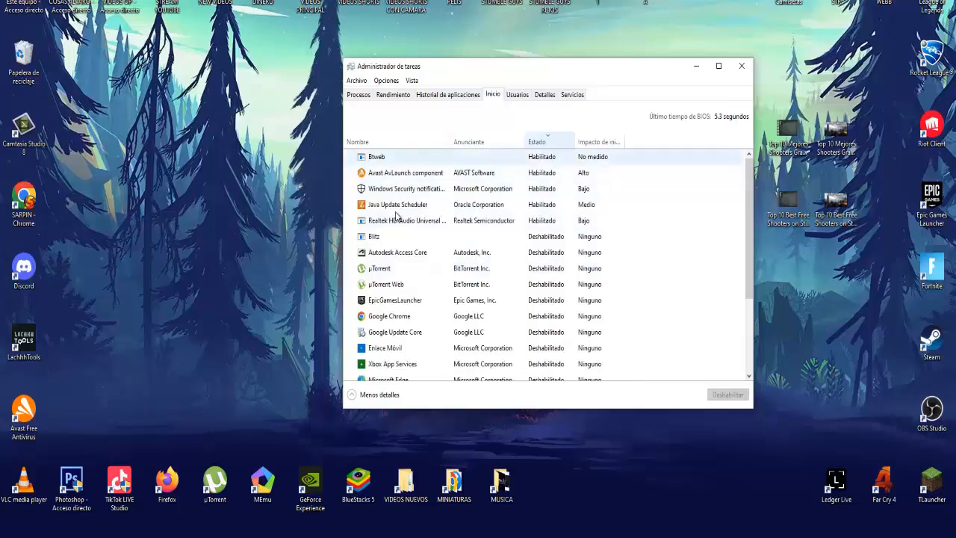
left_click(395, 299)
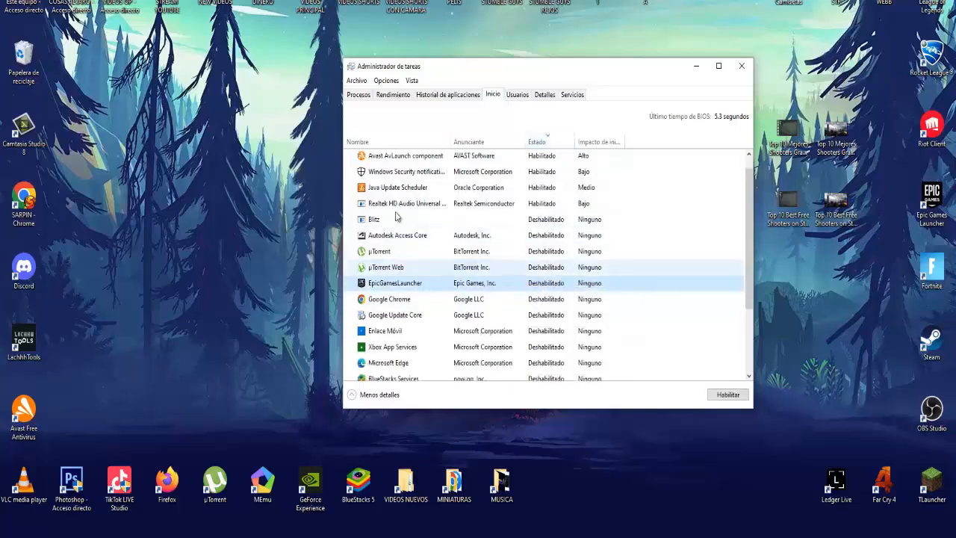
scroll("down", 3)
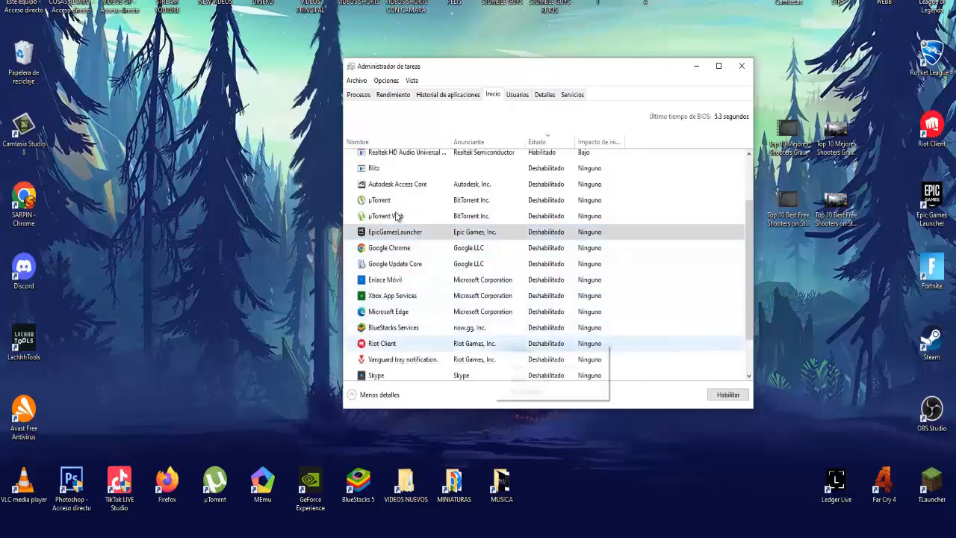
scroll("up", 3)
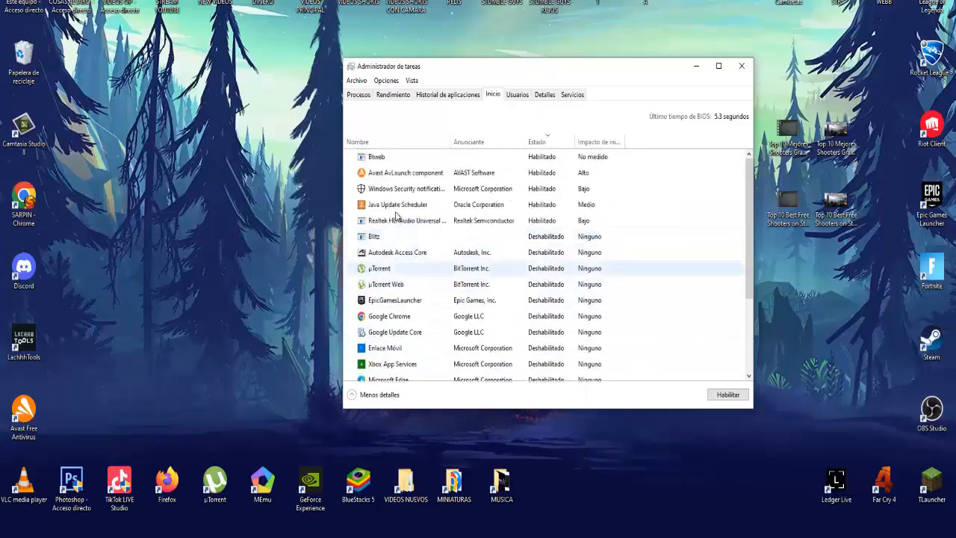
left_click(9, 532)
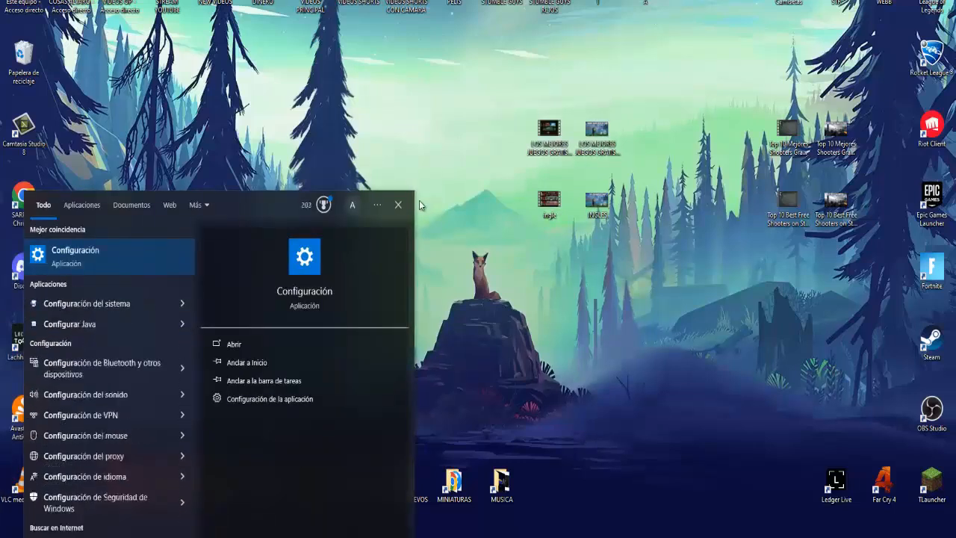
Step: Search 'avanzada', reach the performance options and choose 'Ajustar para obtener el mejor rendimiento'
type("avanzada")
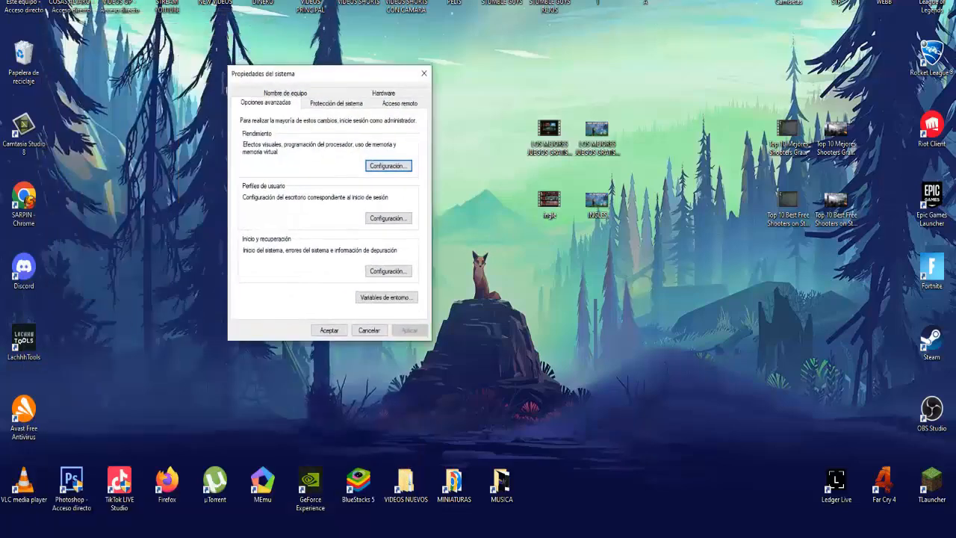
left_click(388, 165)
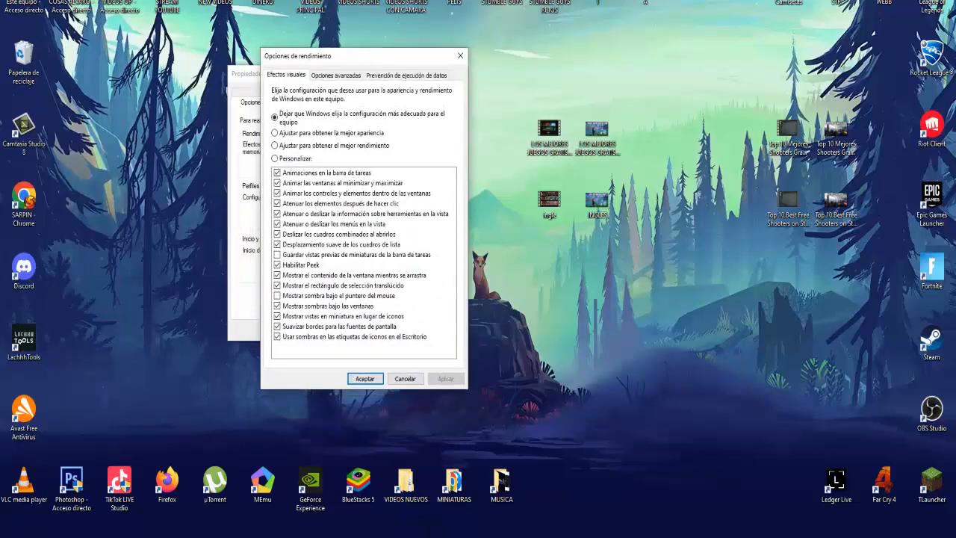
left_click(275, 142)
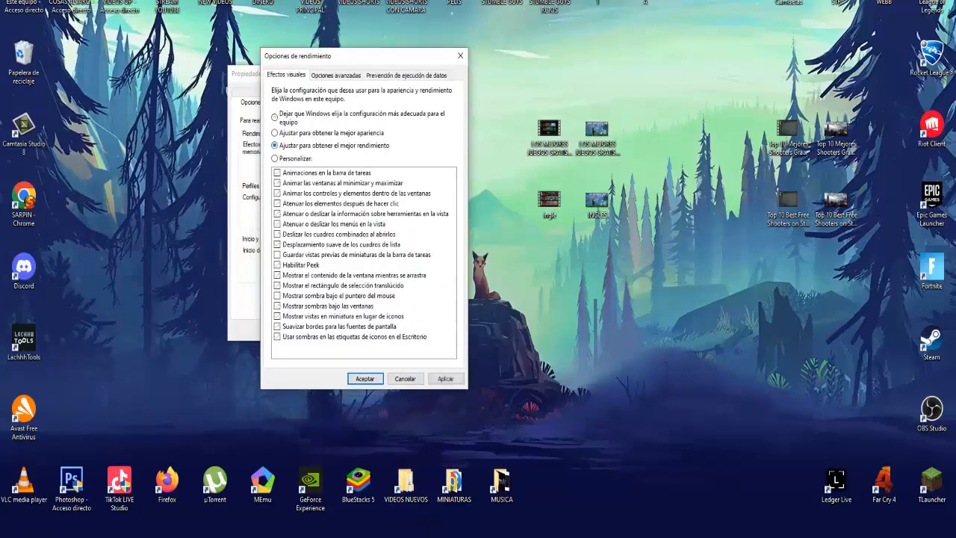